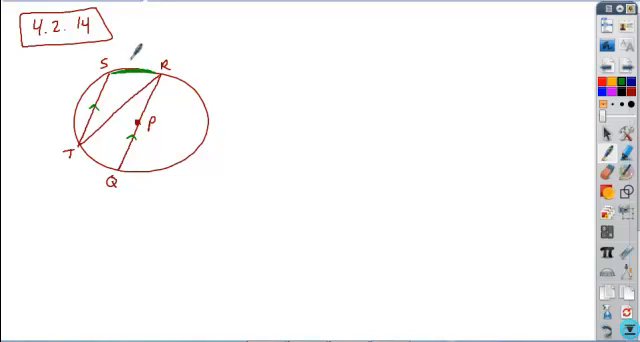
Label arc SR of circle P as 40° with the pen
type("40°")
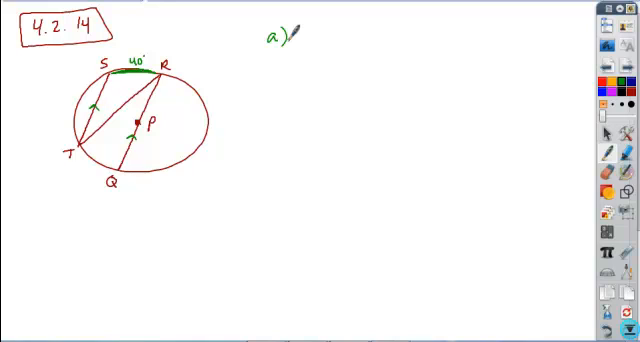
mouse_move(130, 120)
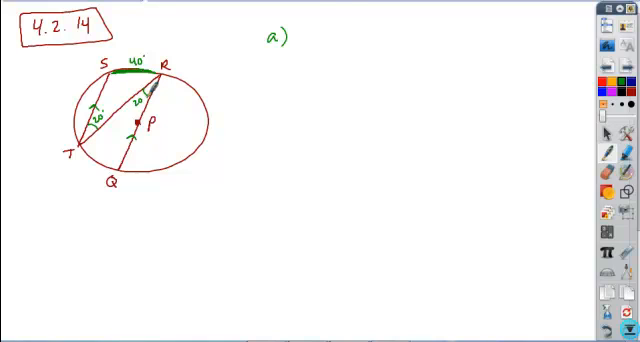
Write 20 as the answer to a) and start label b) below it
type("20°")
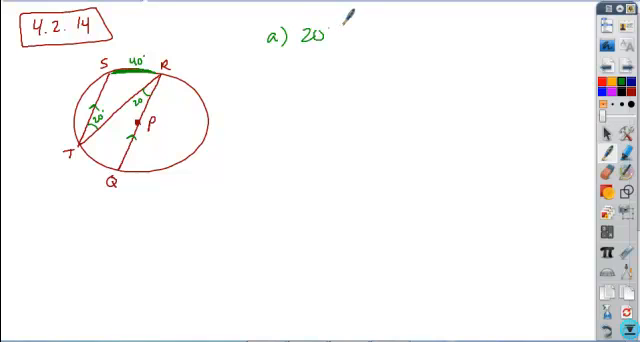
type("b)")
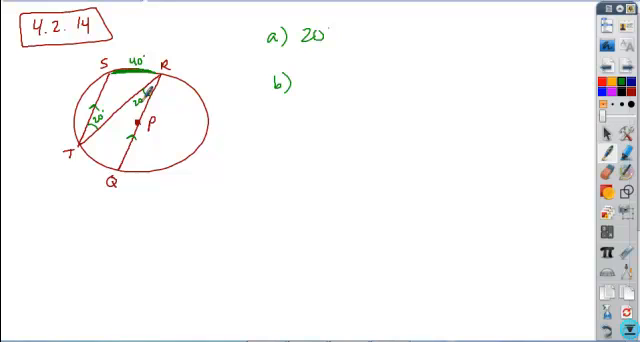
Mark another arc in green, answer b) as 100°, and start label c)
left_click_drag(76, 156, 116, 176)
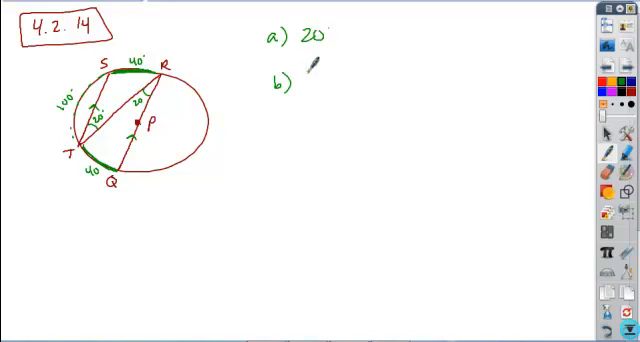
type("100°")
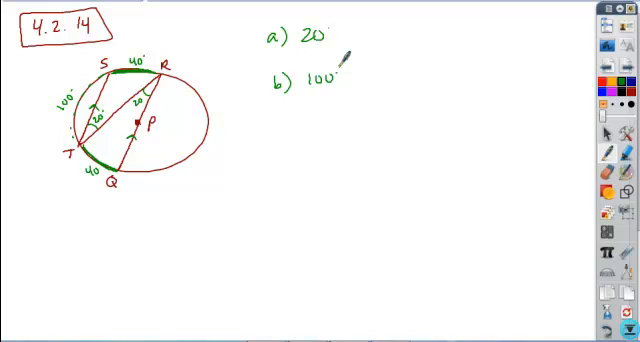
type("c)")
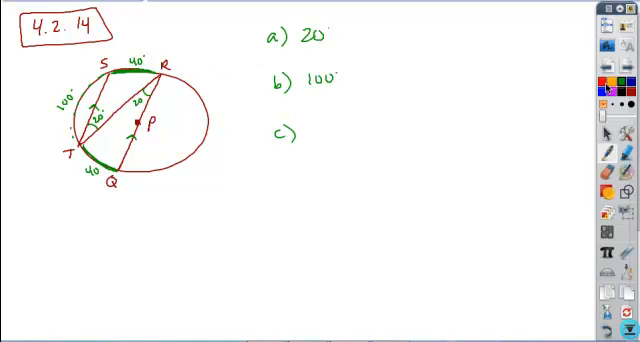
Mark length 3 beside the circle and write the formula S = m/360 · C
left_click_drag(150, 90, 144, 160)
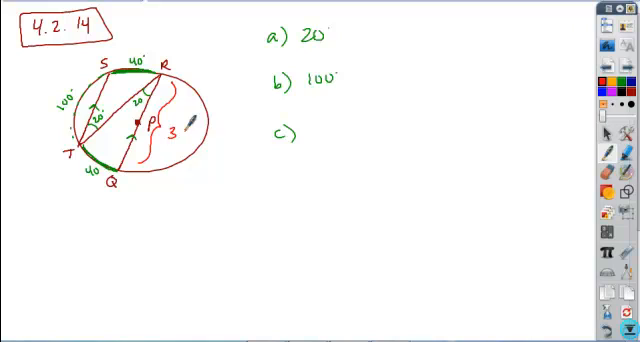
mouse_move(288, 168)
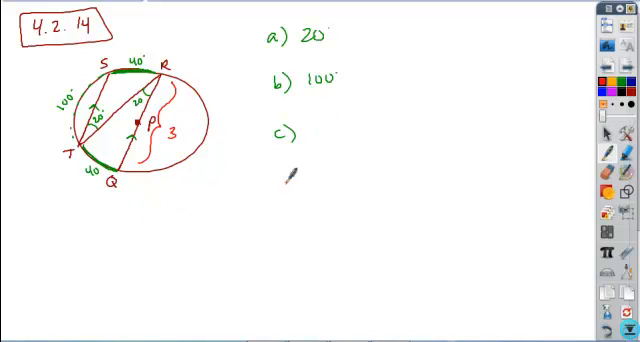
type("S = m")
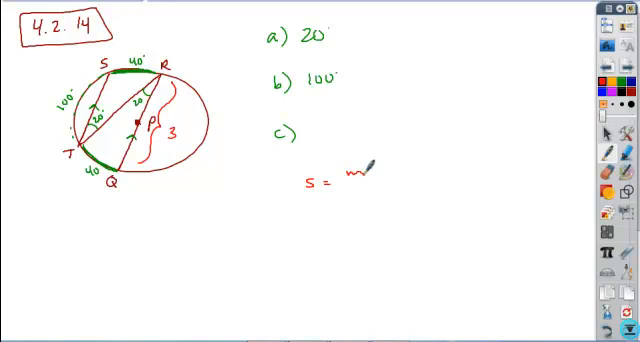
type("/360")
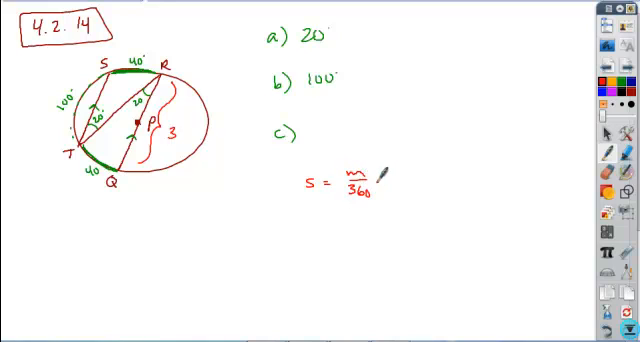
type("· C")
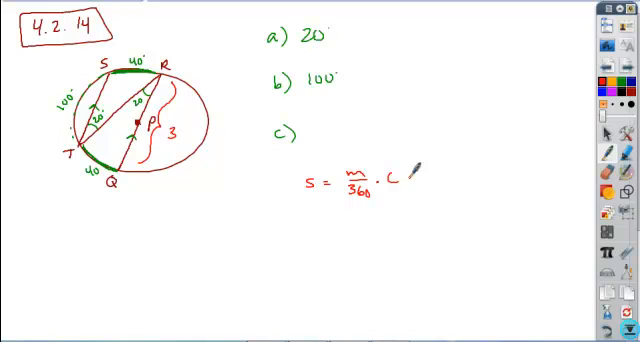
mouse_move(332, 206)
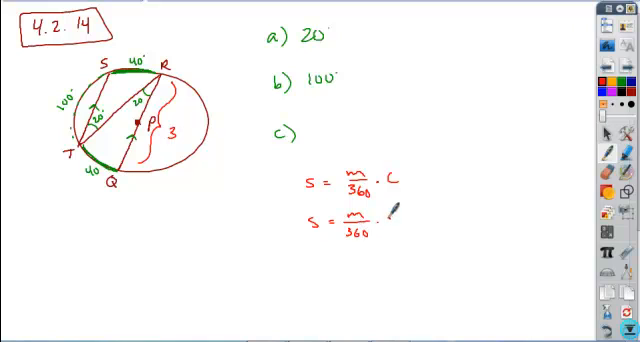
Substitute C = dπ, work 40/360 · 8π/3, and box the answer π/3
type("dπ")
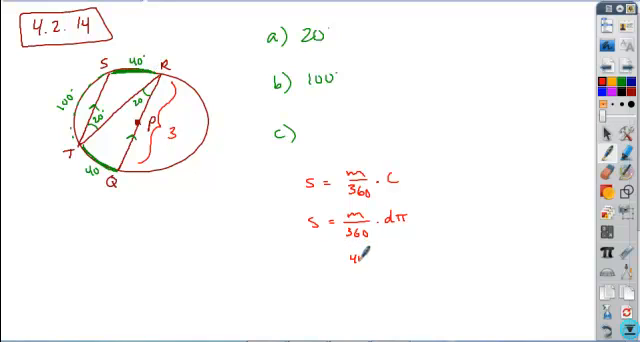
type("40/360 · 3")
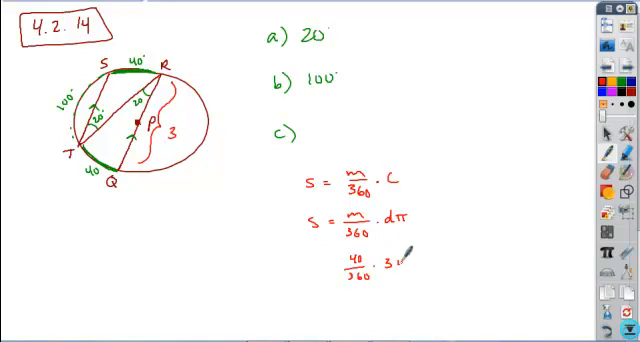
type("π/3")
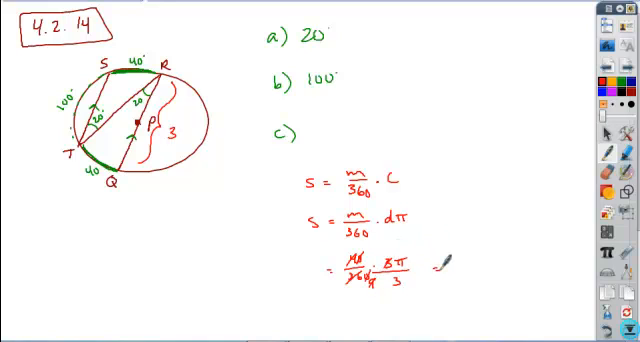
type("π/3")
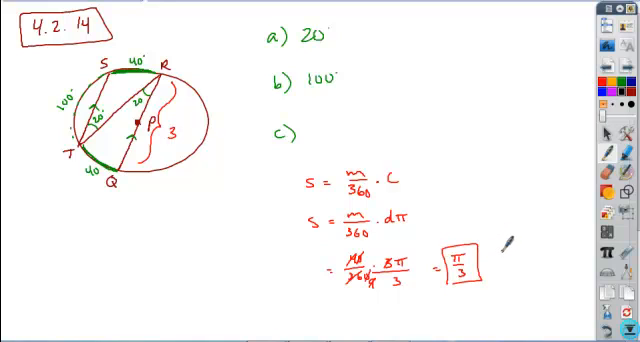
type("P")
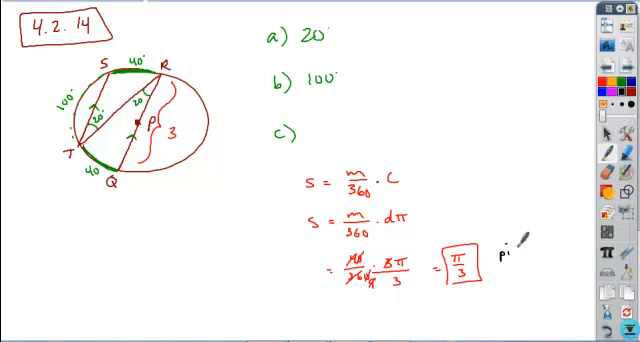